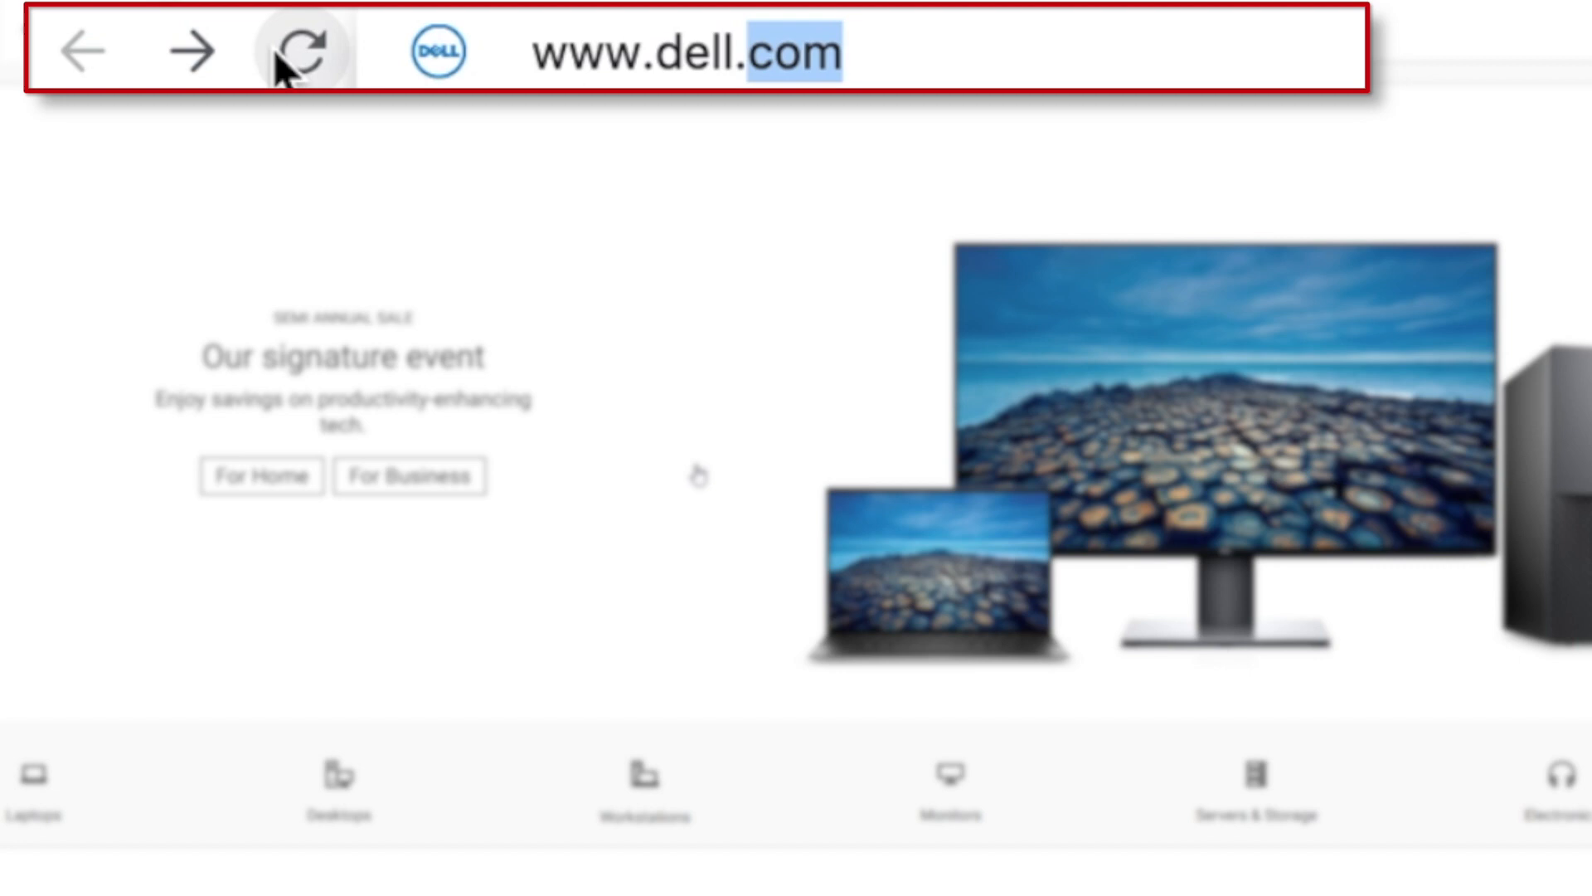
Reload the Dell home page and open the Support menu in the top bar.
click(295, 51)
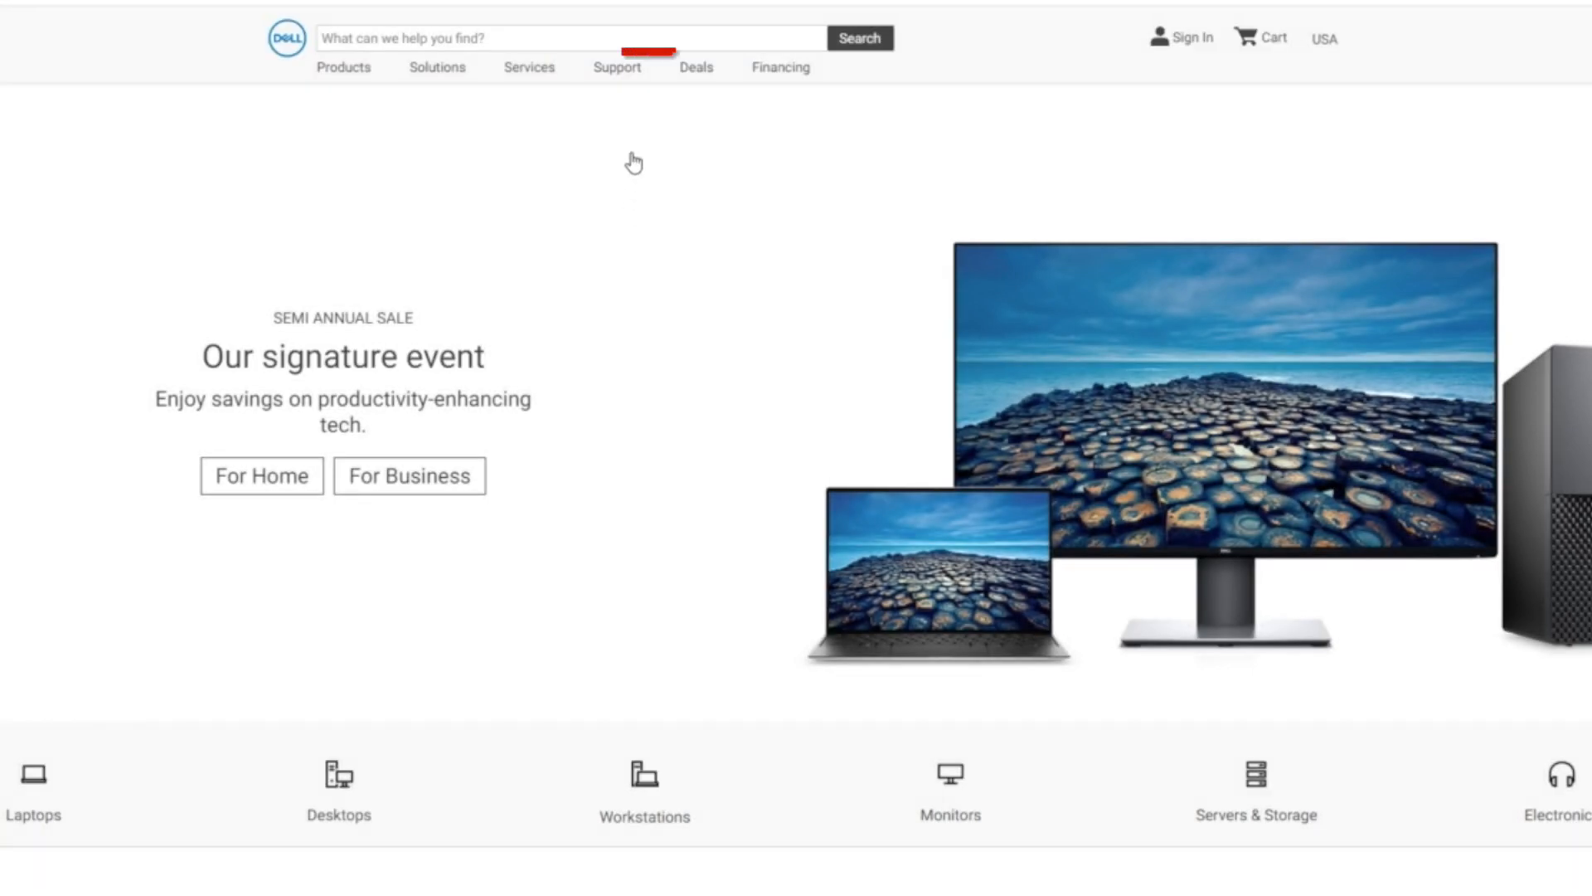
click(616, 67)
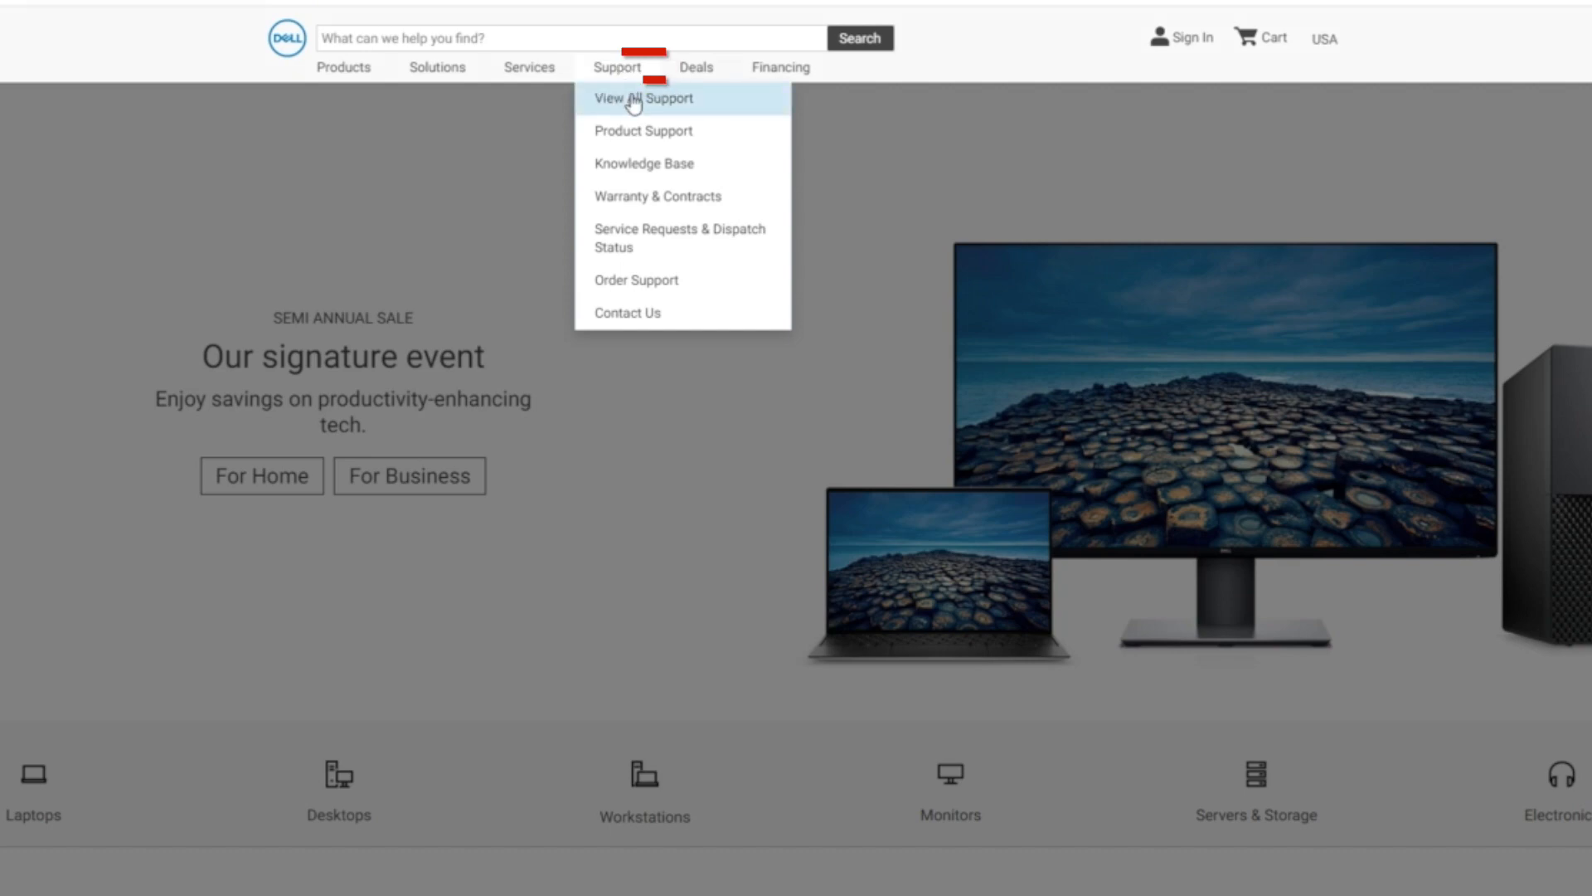
Go to View All Support, search 'r740xd', and select PowerEdge R740xd.
click(641, 99)
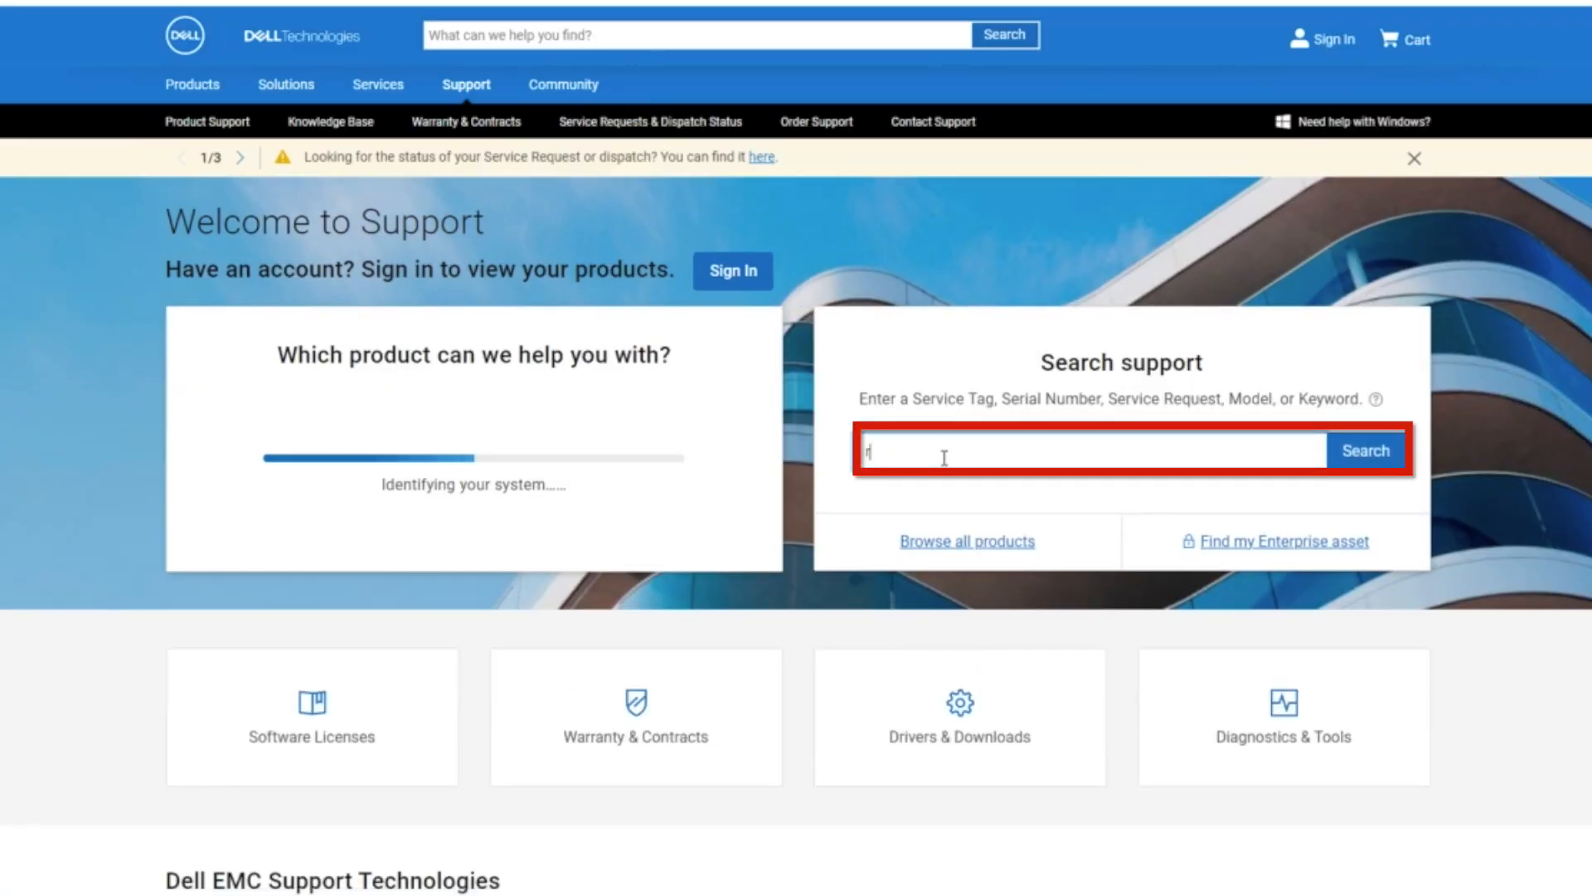
text(r740xd)
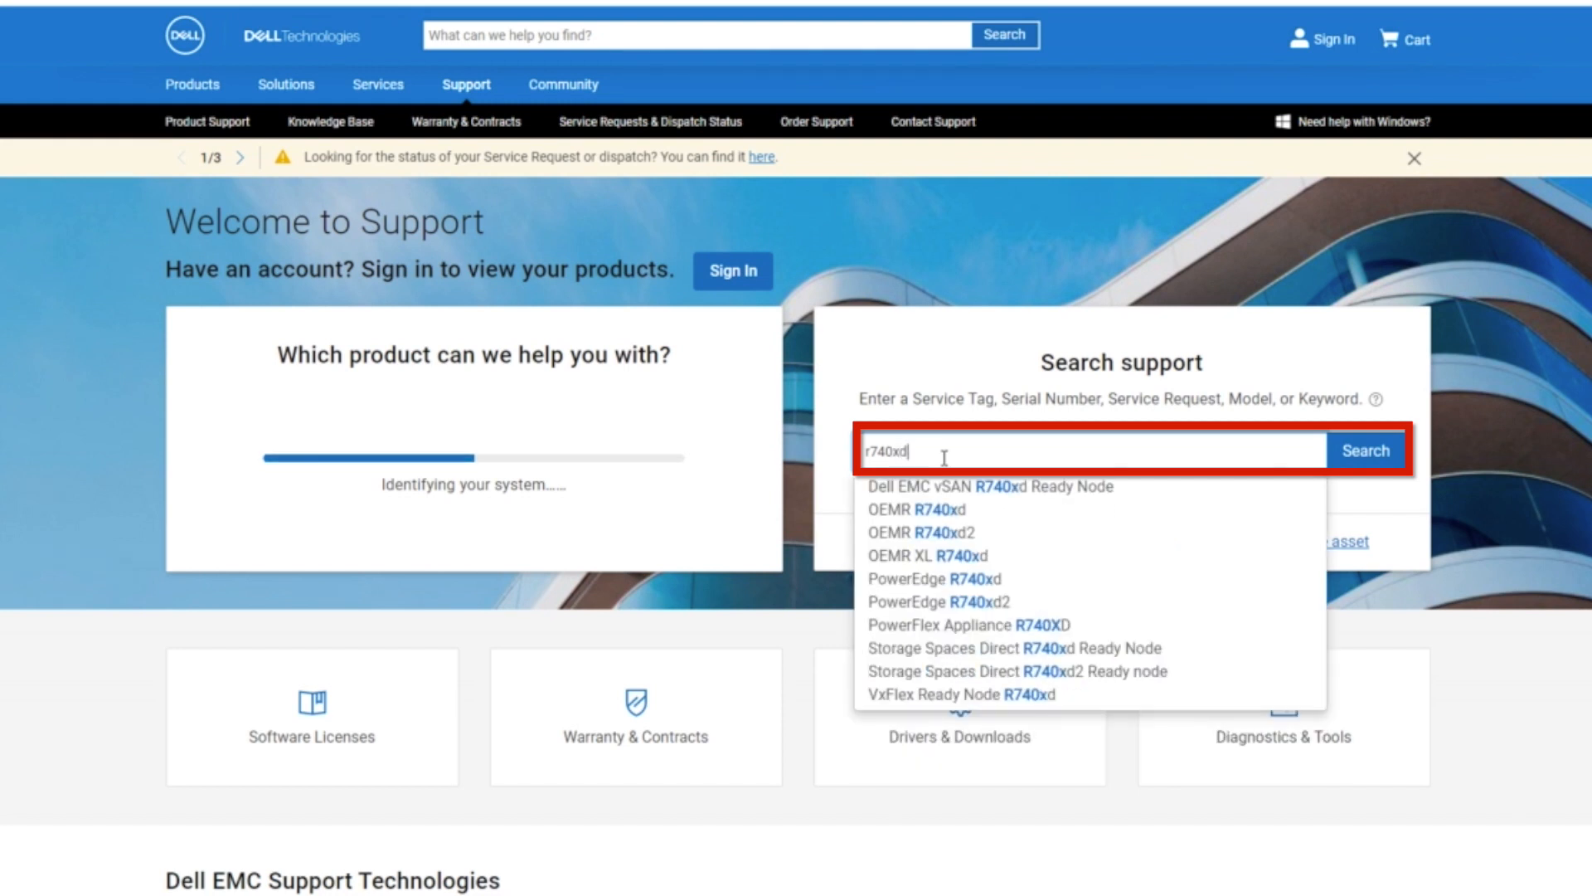
click(935, 578)
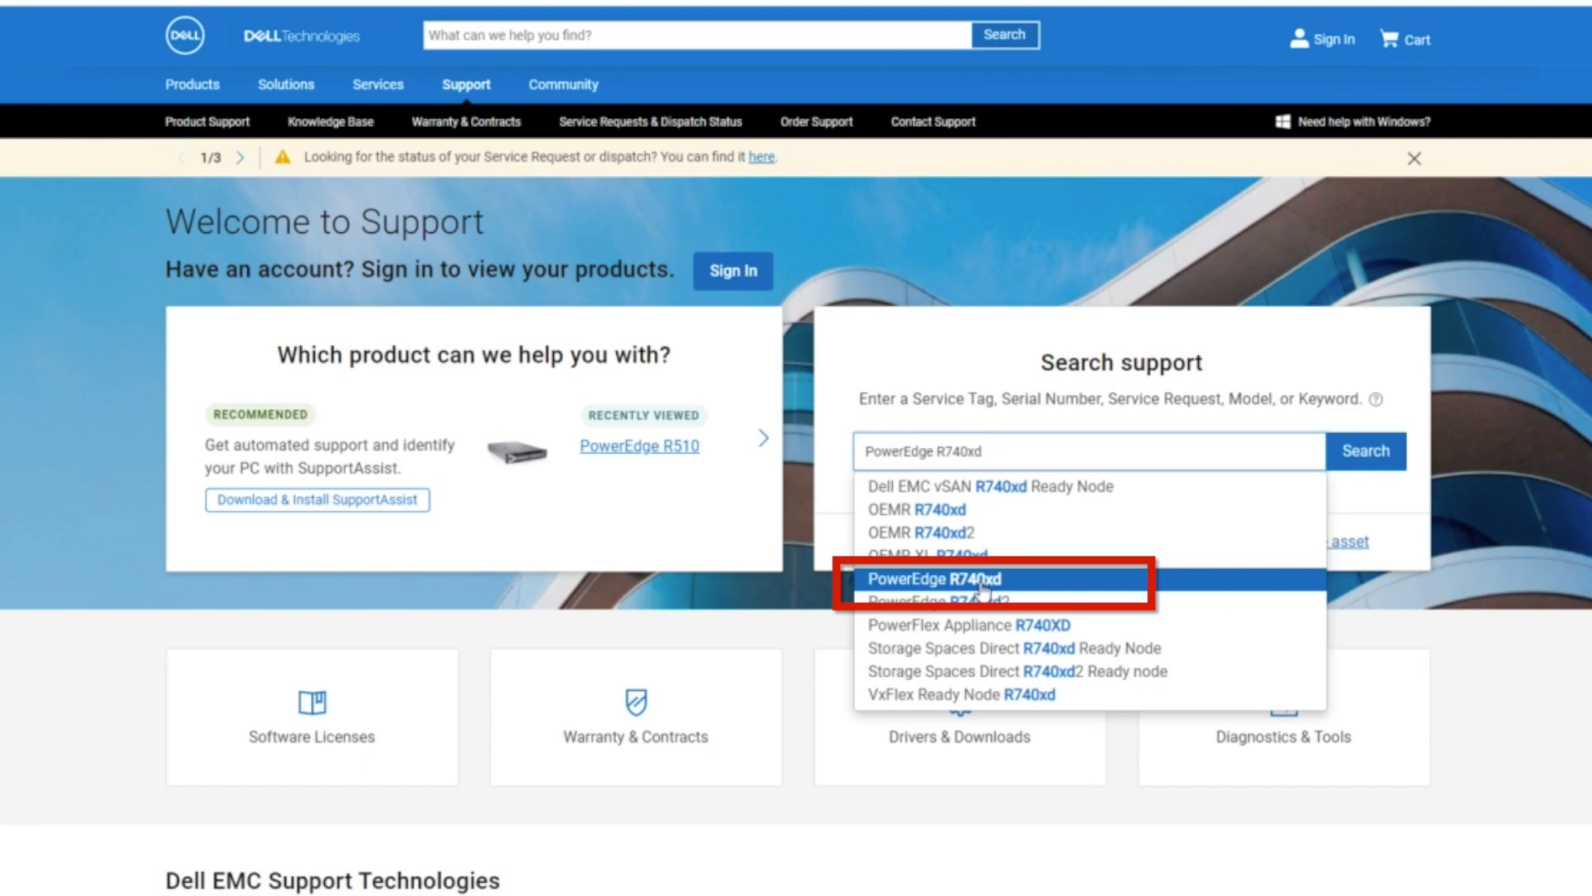
click(935, 578)
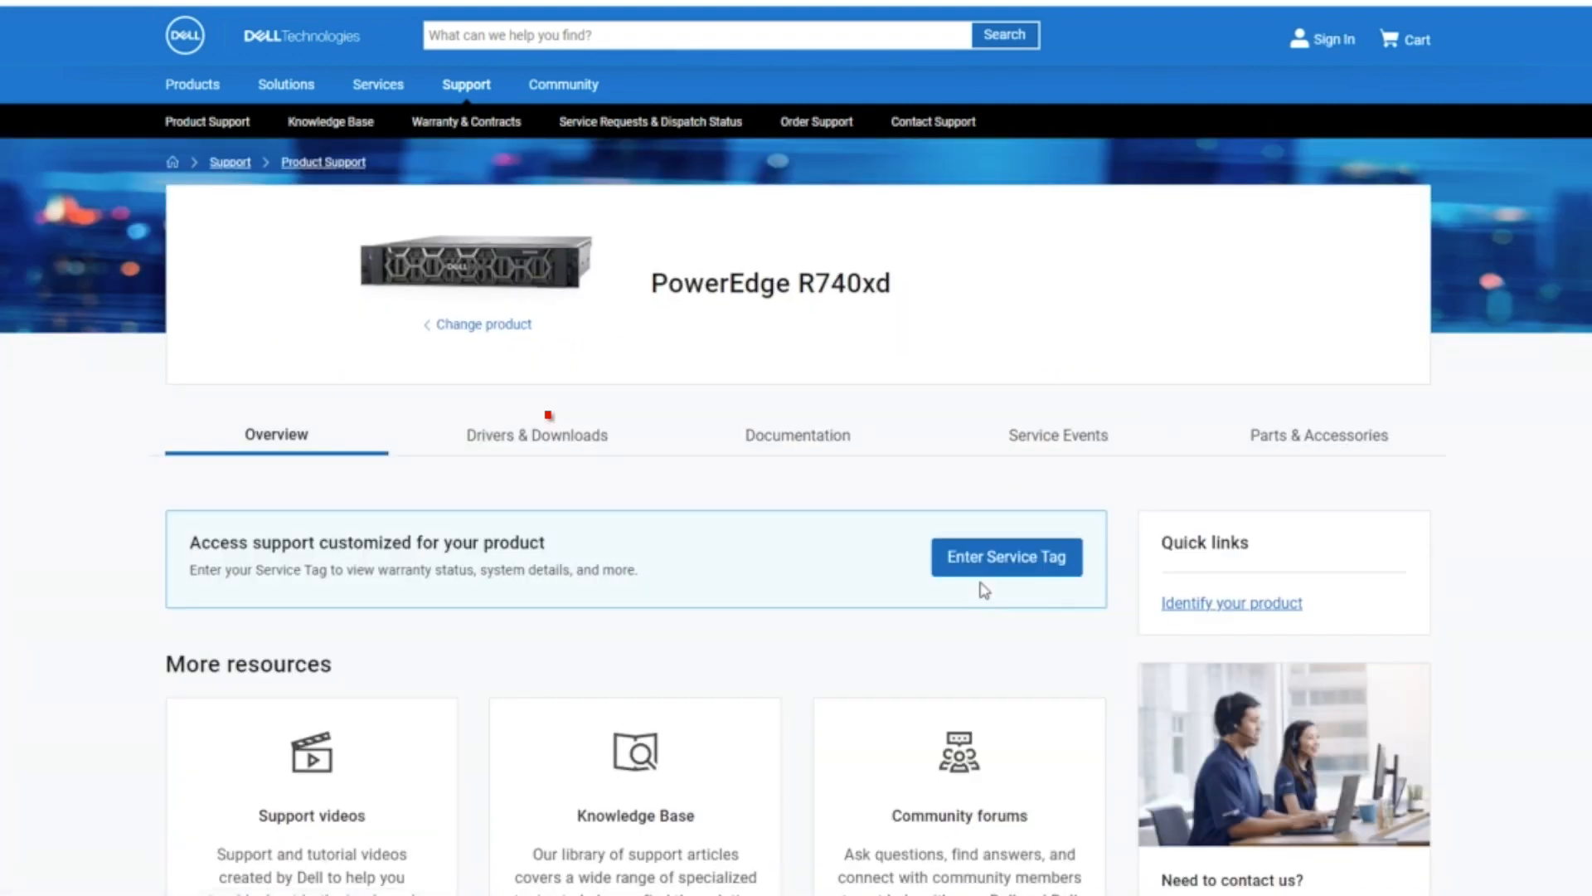
In Drivers & Downloads, set Operating system and Category both to BIOS.
click(536, 434)
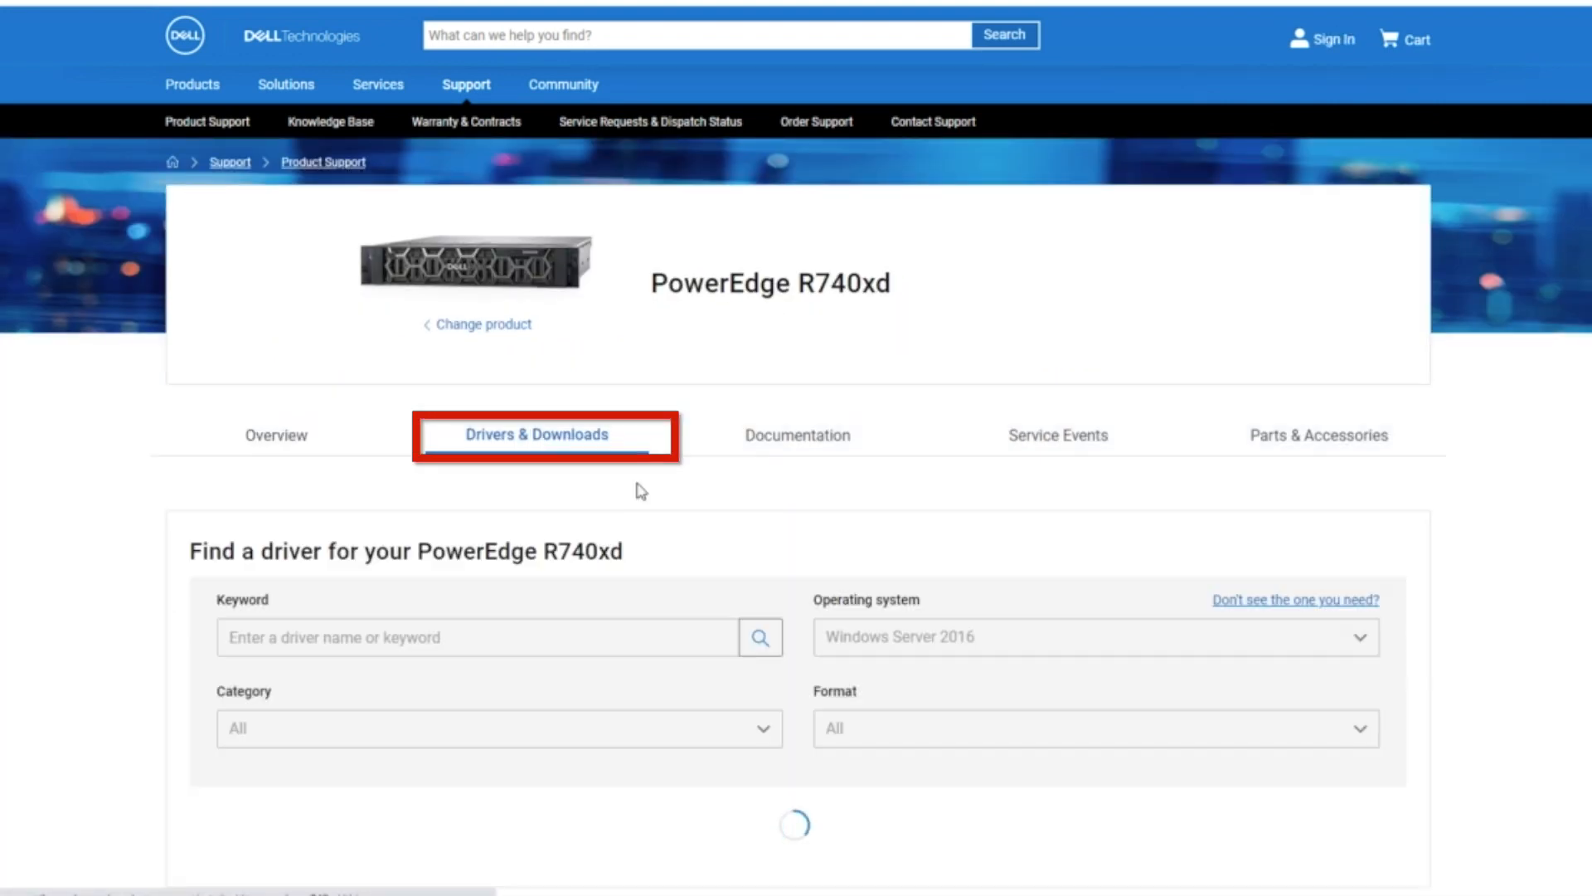
click(1095, 637)
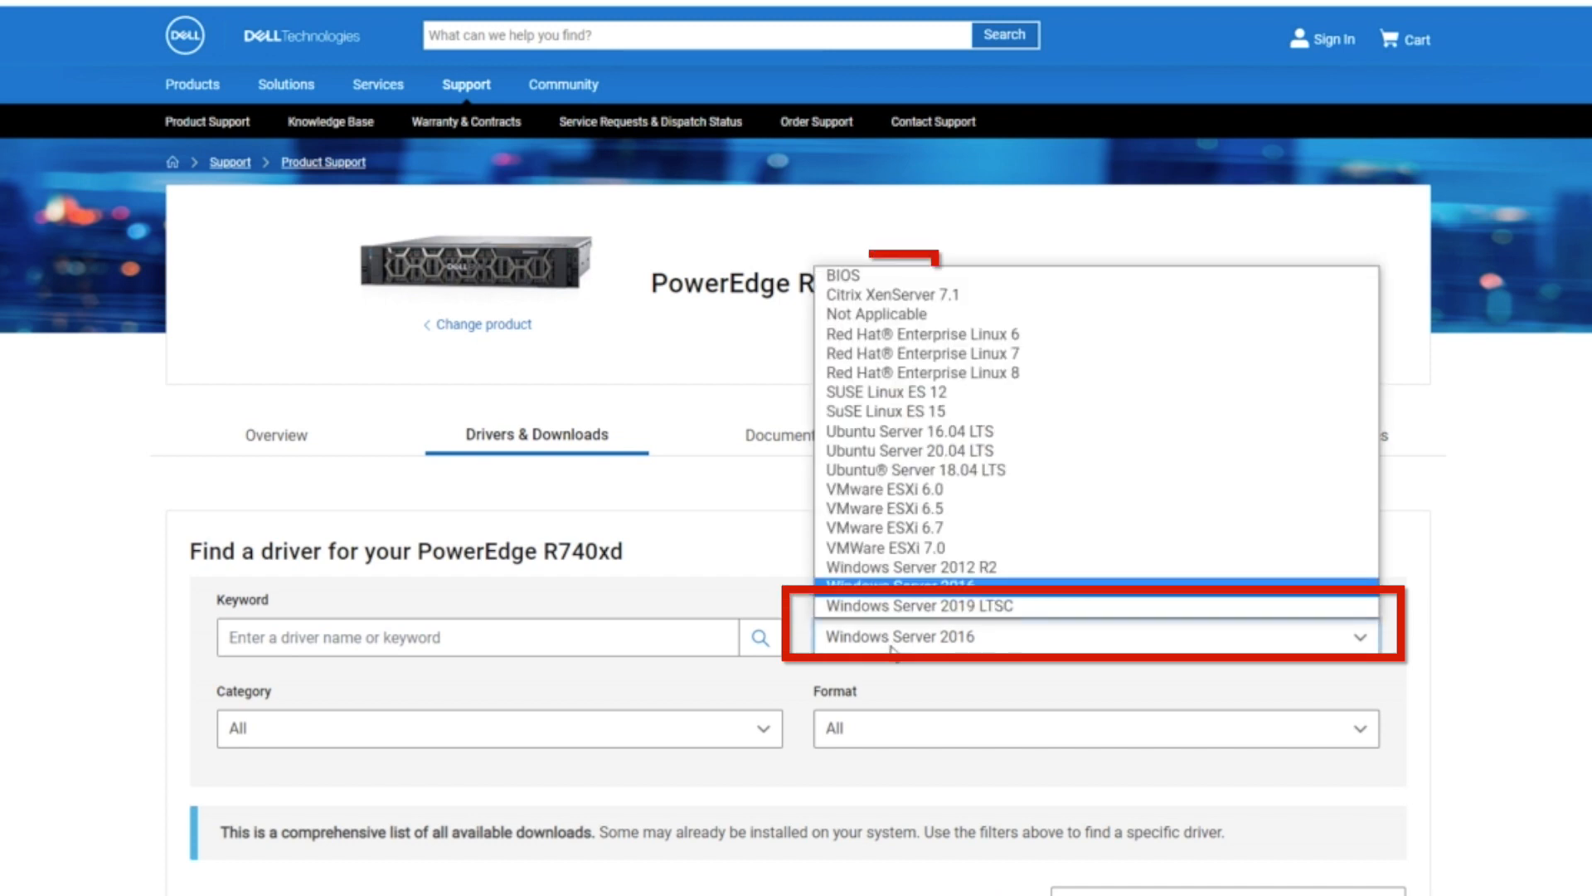
click(1096, 637)
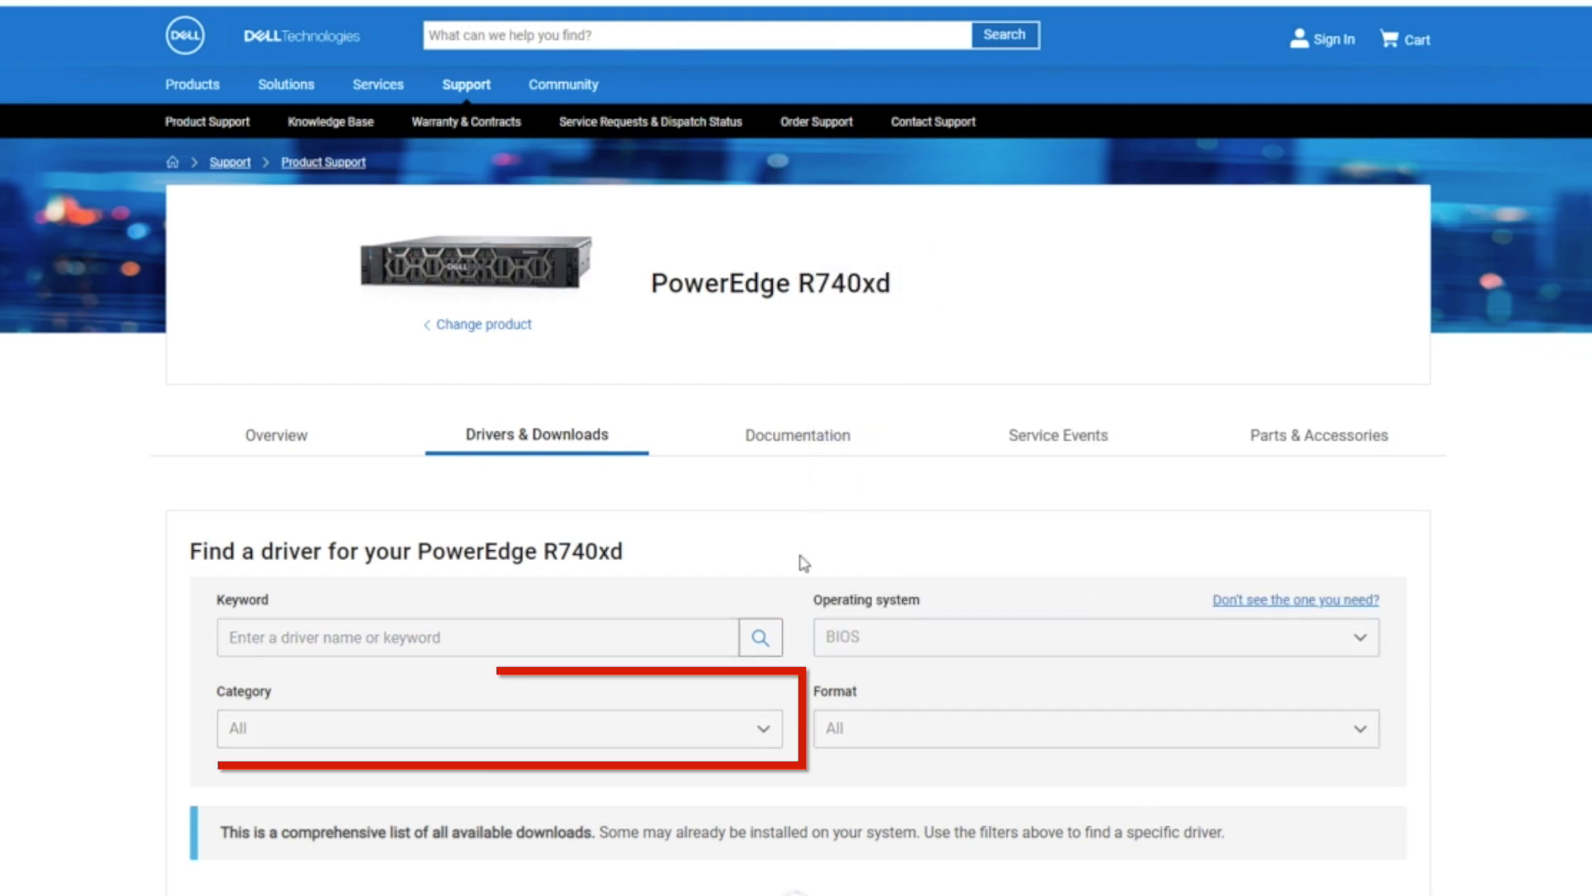
click(498, 727)
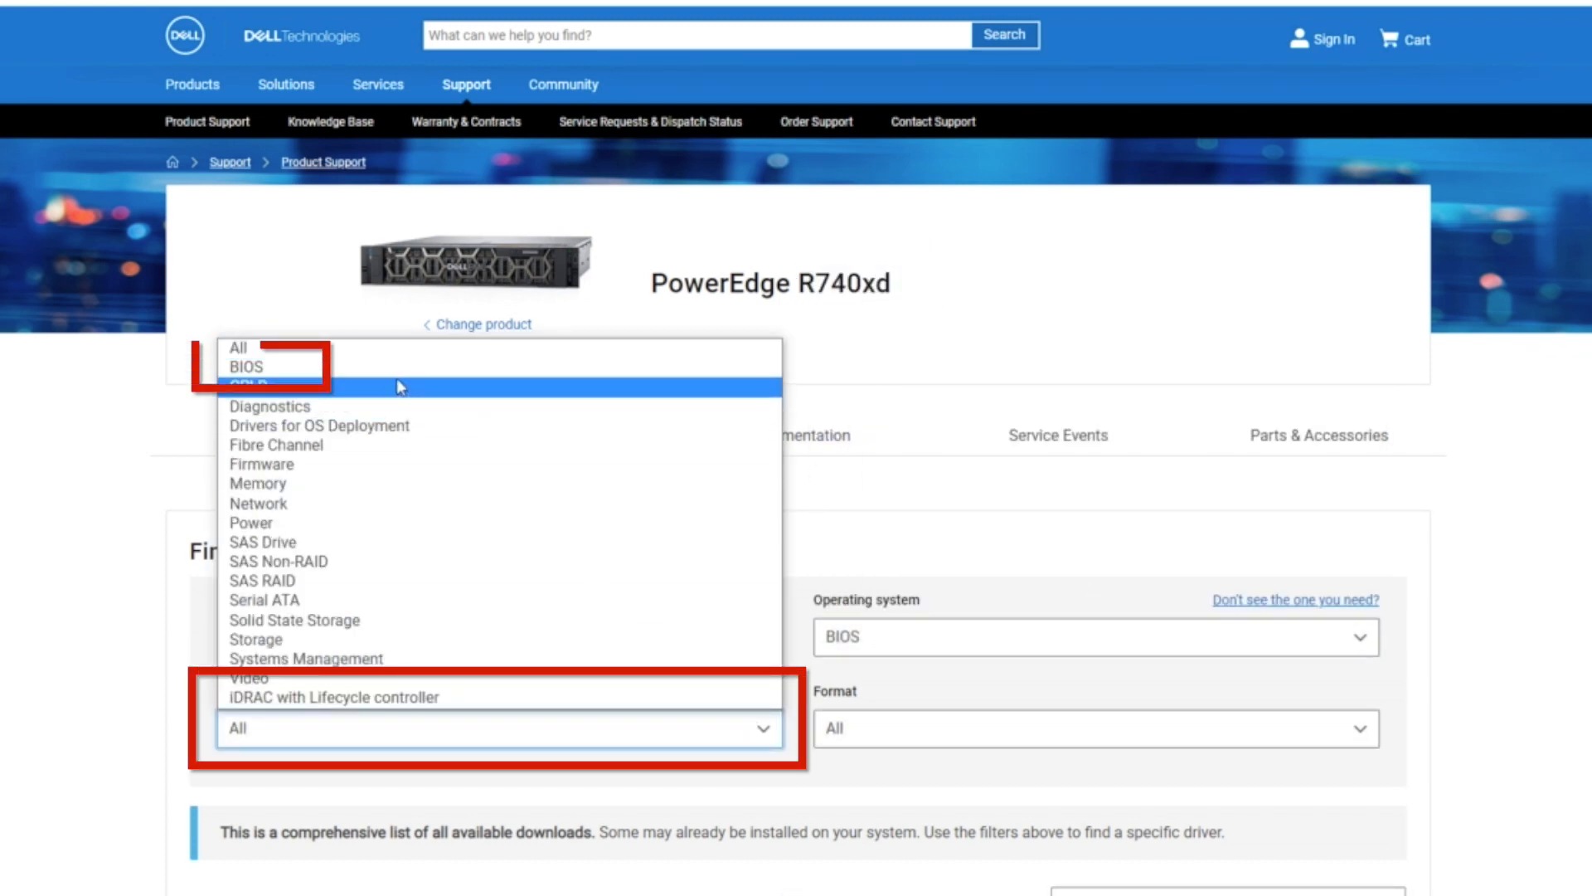
click(245, 366)
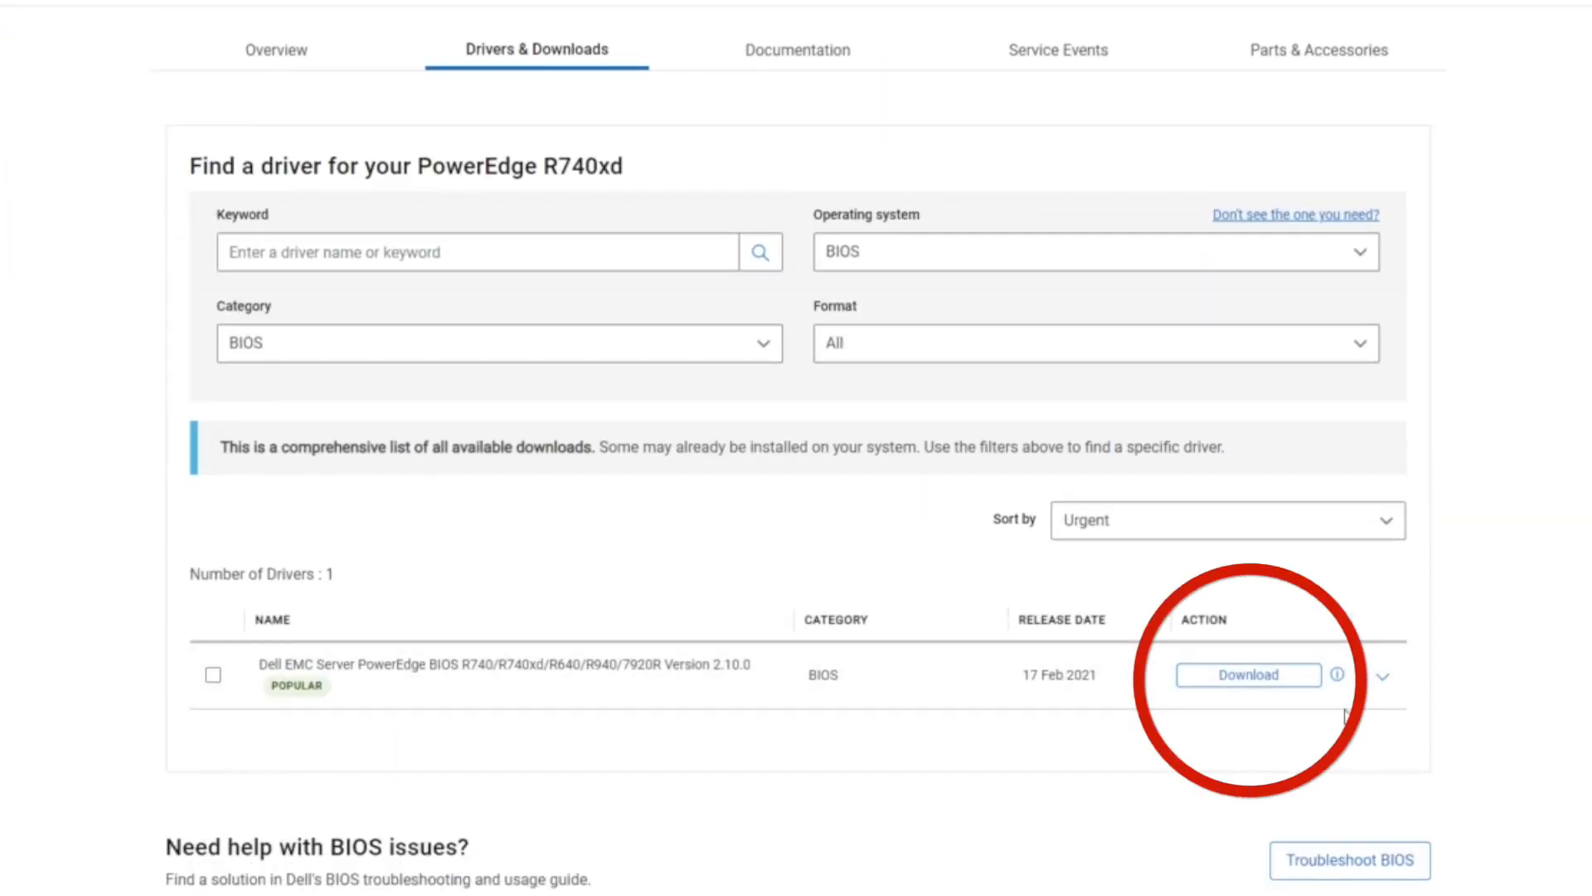
Download the BIOS Version 2.10.0 EXE package.
click(1248, 674)
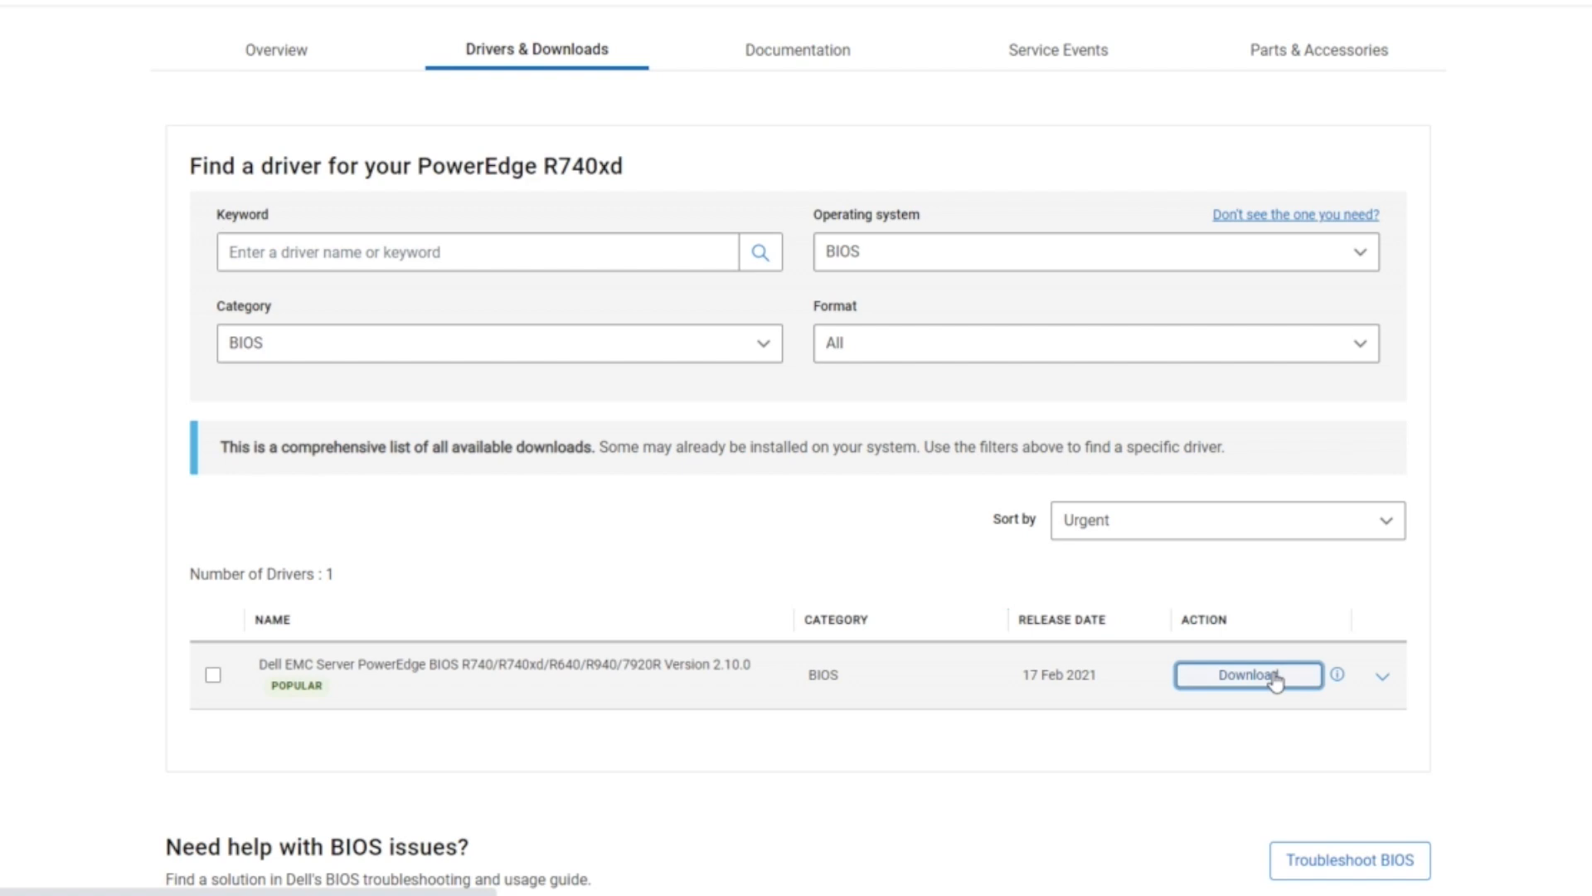
click(1247, 674)
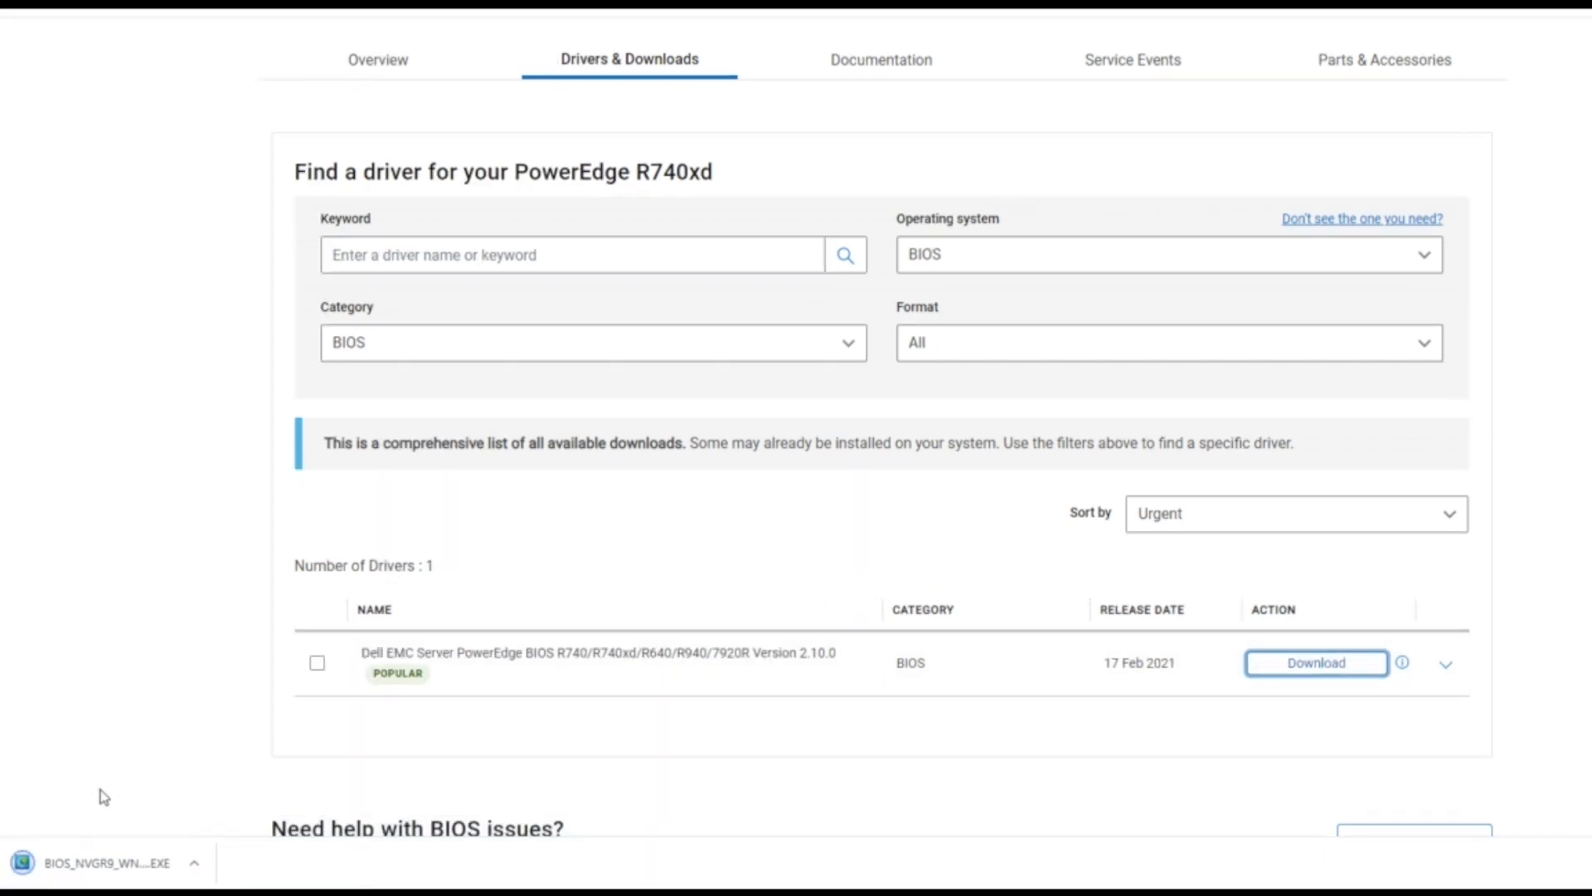
mouse_move(107, 869)
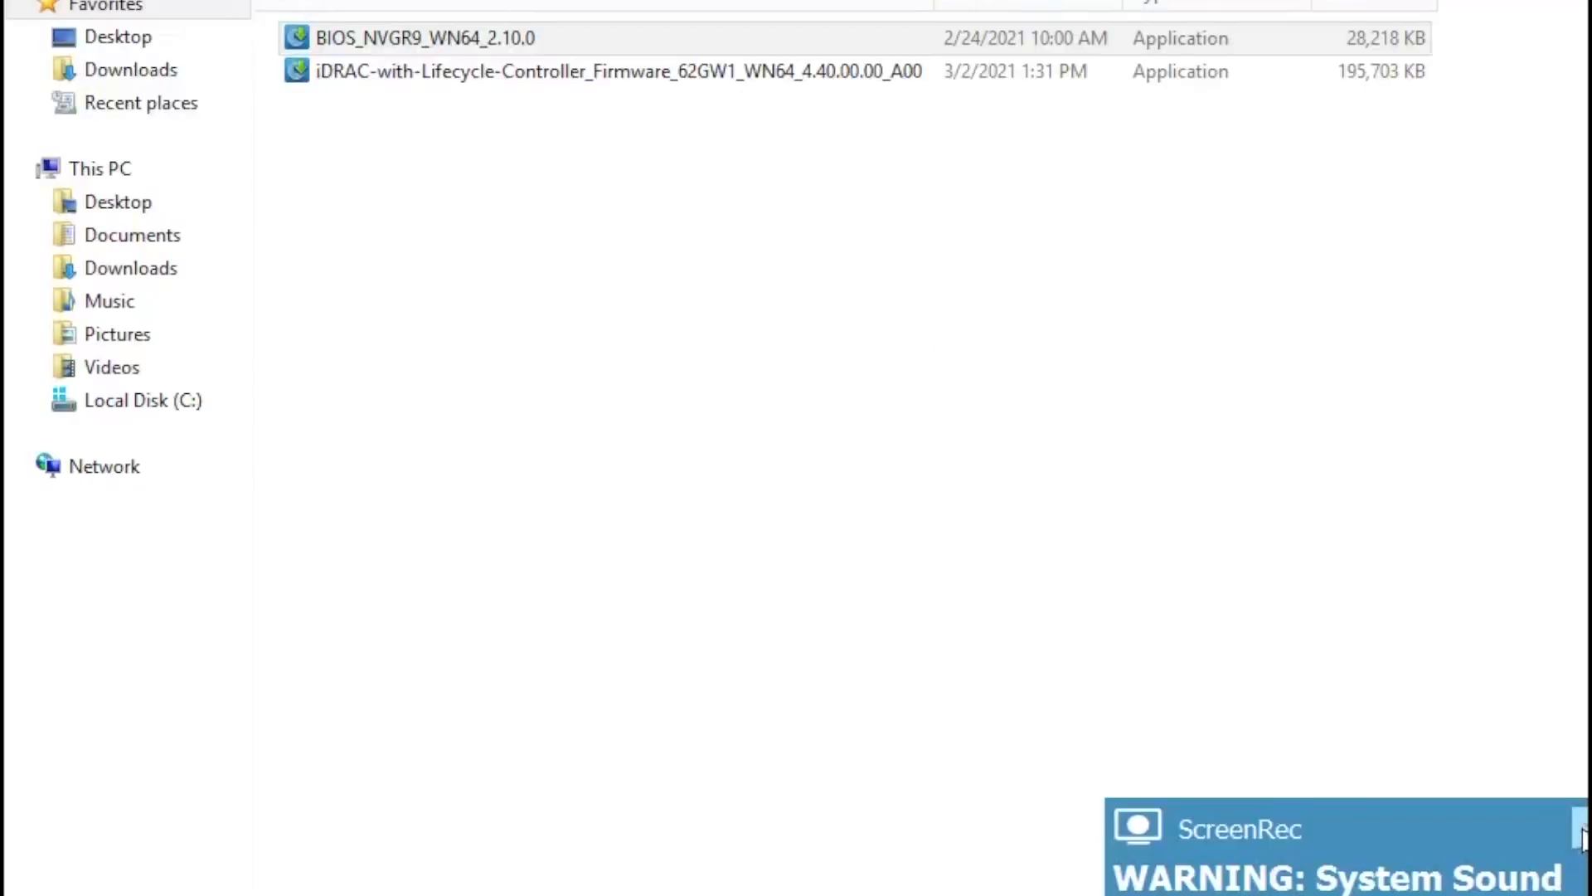
Run BIOS_NVGR9_WN64_2.10.0 from the Downloads folder.
click(416, 37)
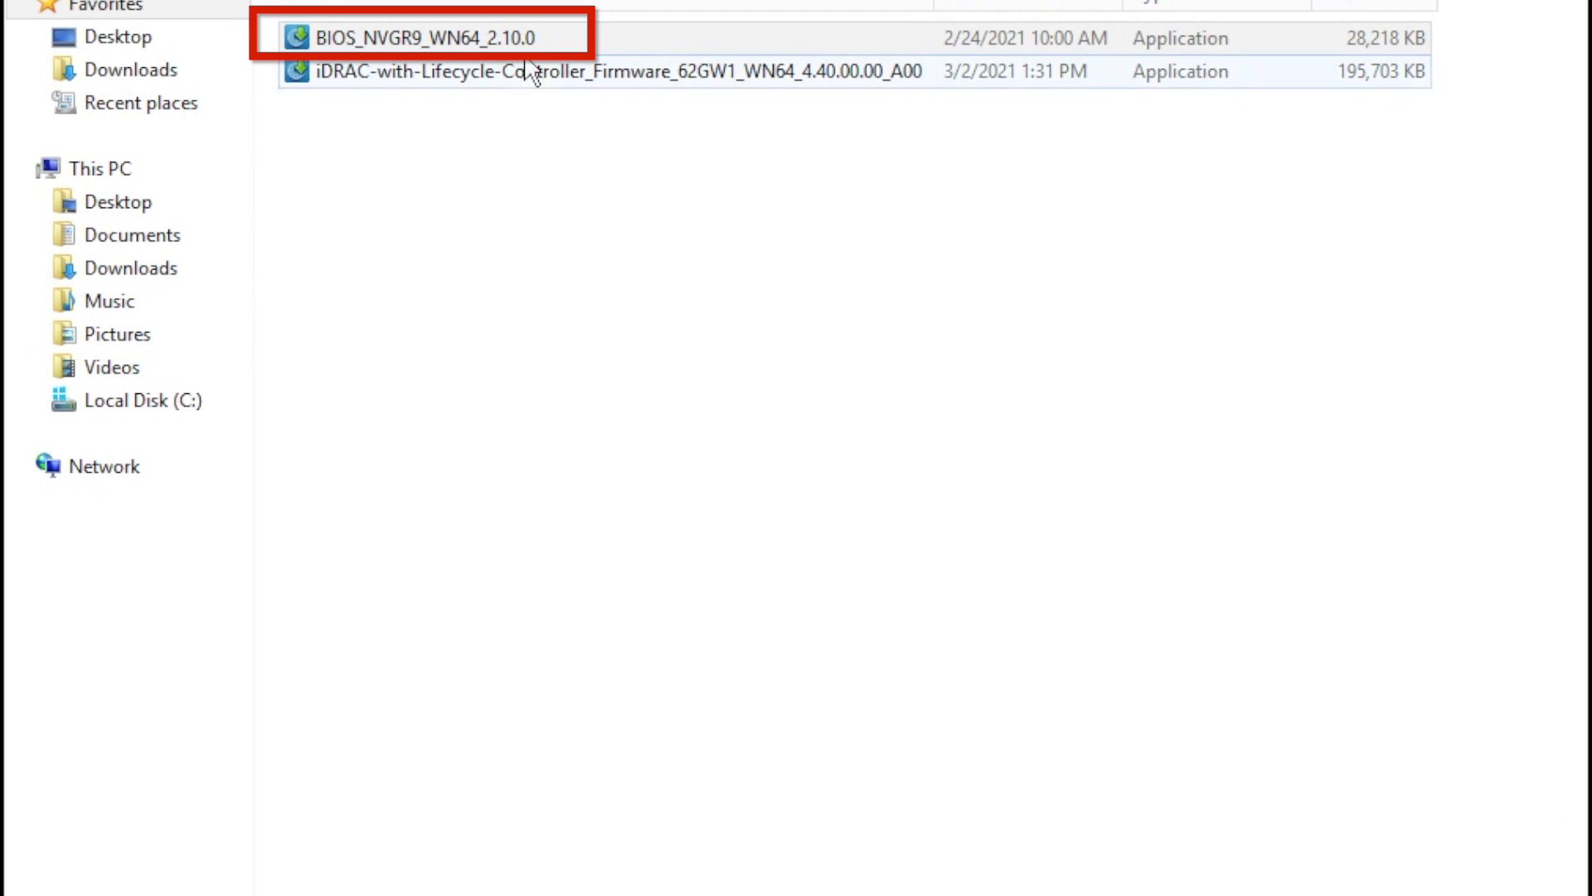
double_click(426, 37)
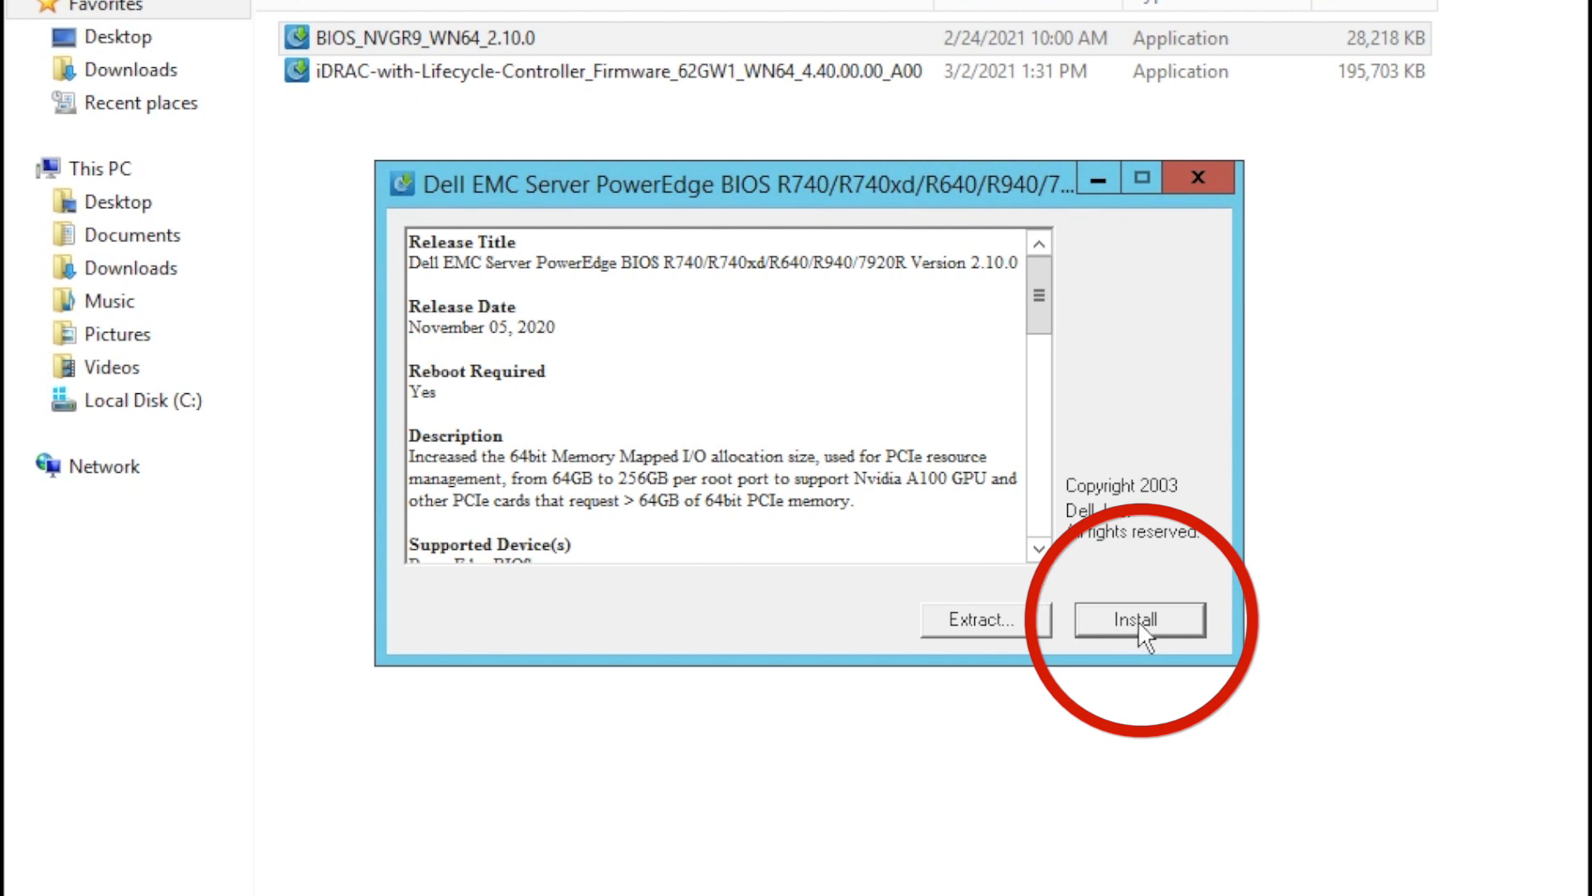
Install the BIOS 2.10.0 update, confirming Yes on the same-version warning.
click(1139, 619)
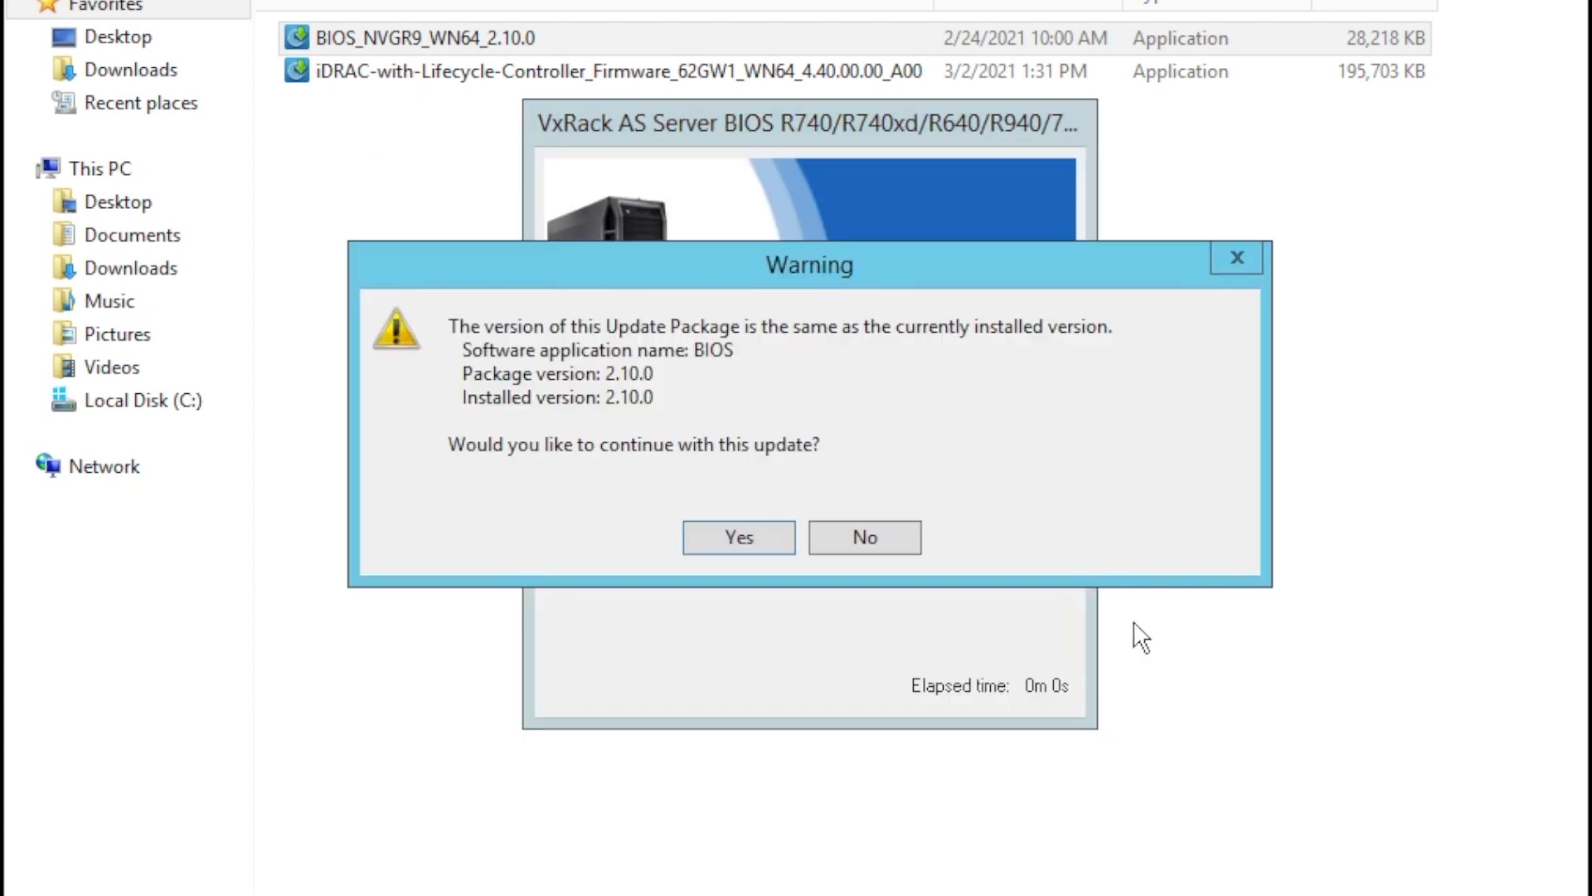
click(738, 536)
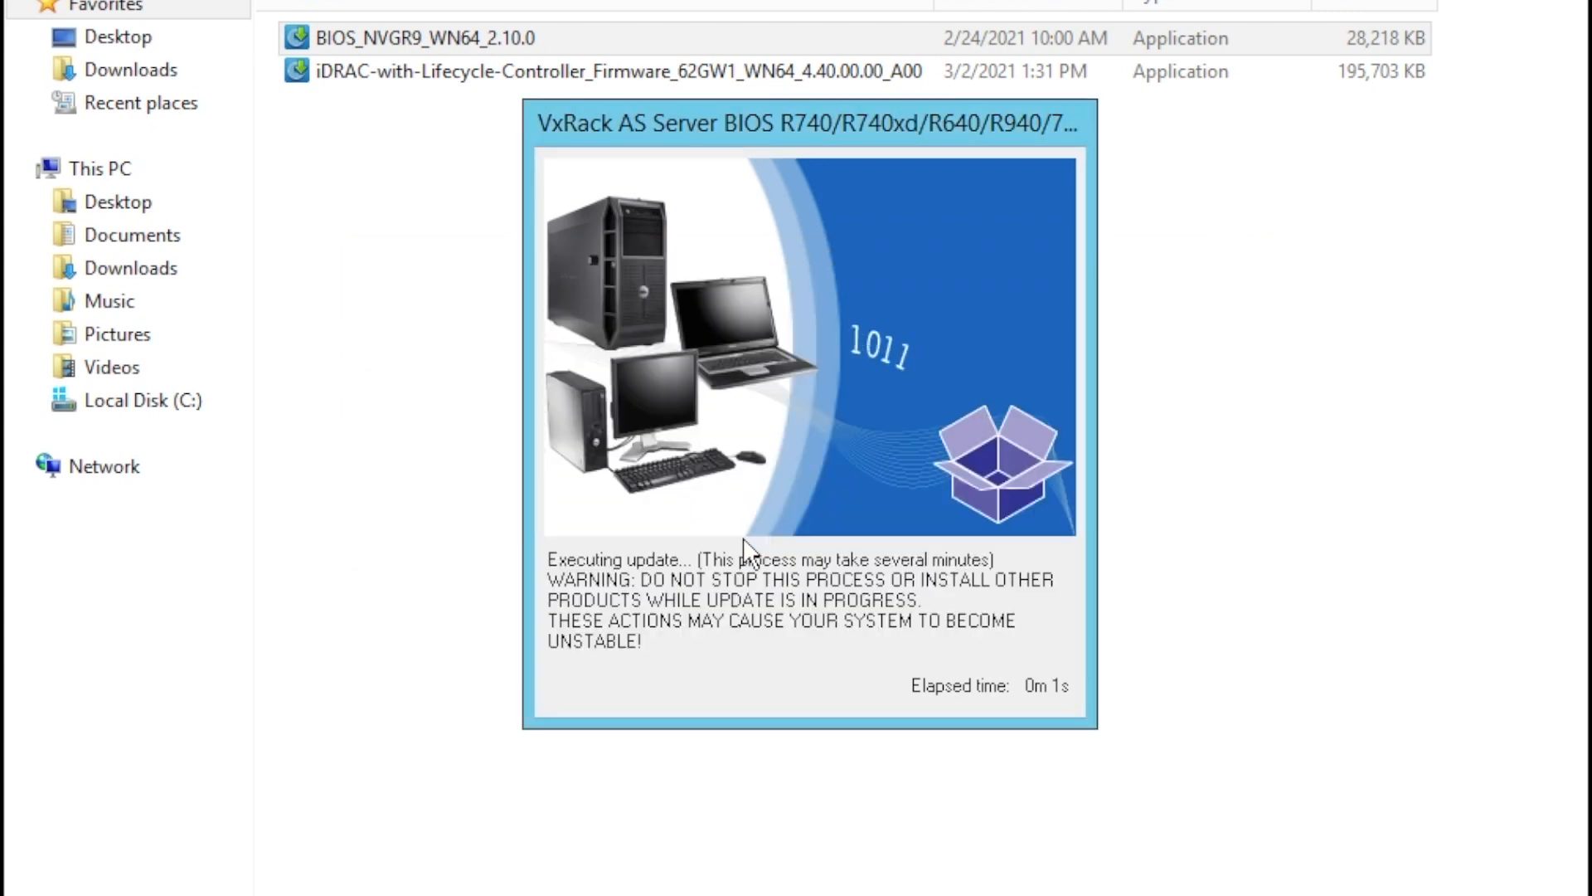